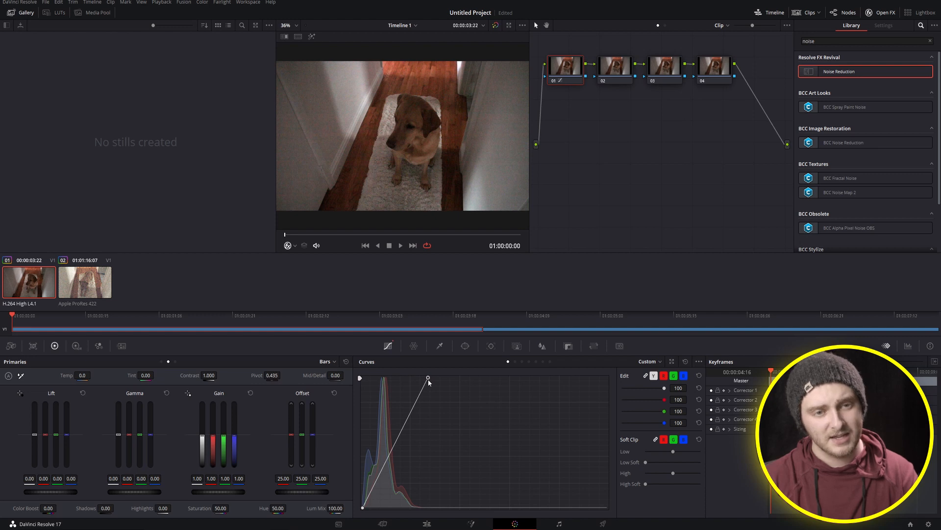
{"action": "mouse_move", "coordinate": [296, 136]}
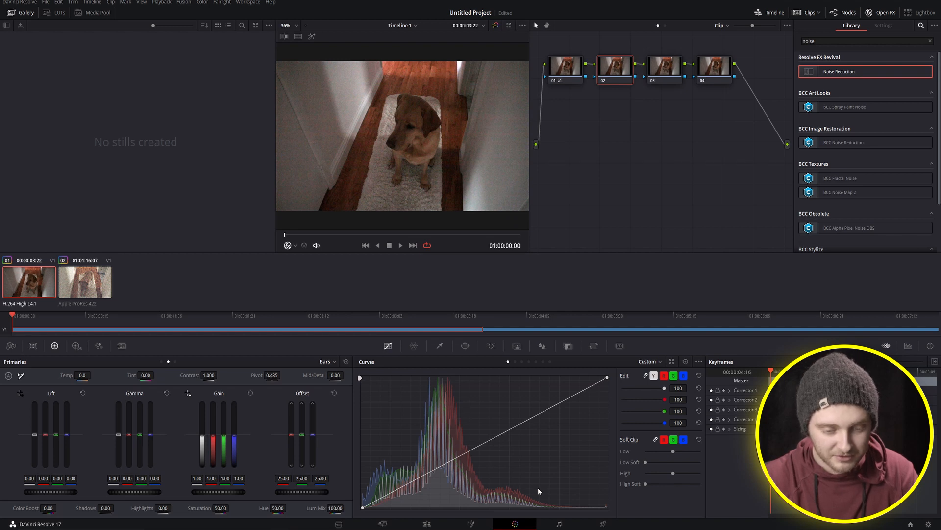
{"action": "mouse_move", "coordinate": [513, 421]}
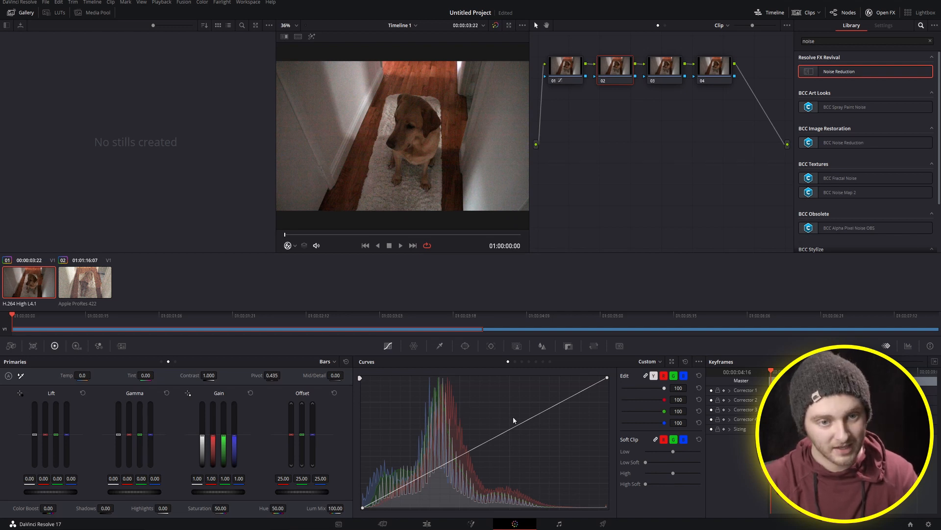
{"action": "mouse_move", "coordinate": [538, 402]}
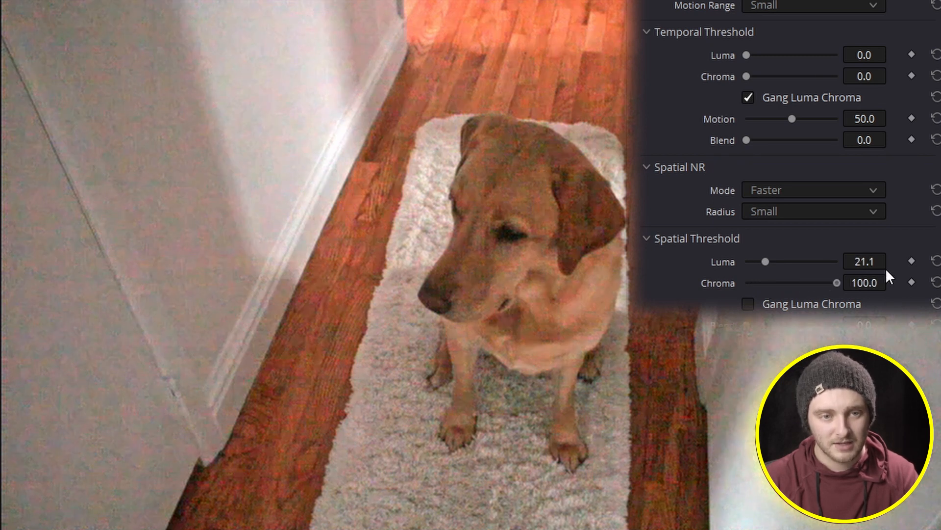
{"action": "mouse_move", "coordinate": [766, 261]}
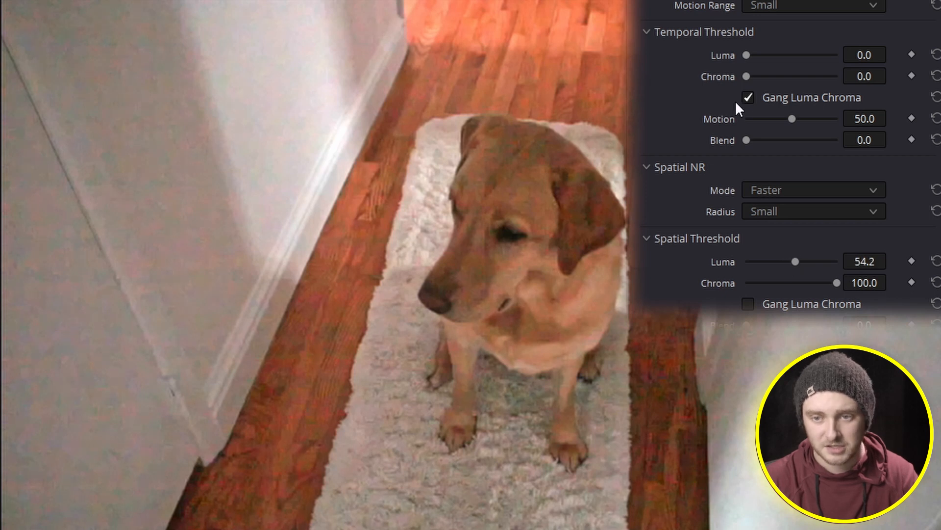
Step: Unlink the temporal luma and chroma thresholds so luma sits near 61.5 and chroma at 100
{"action": "left_click", "coordinate": [748, 97]}
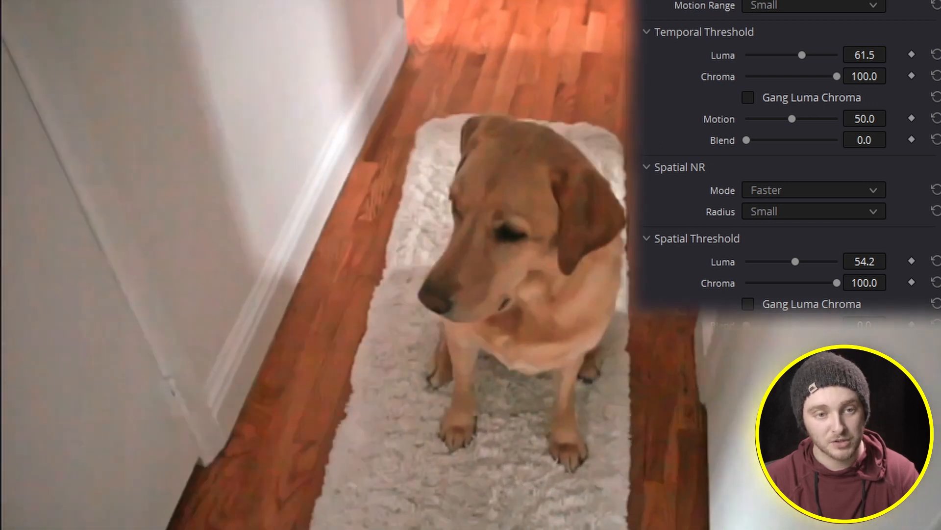
{"action": "mouse_move", "coordinate": [651, 459]}
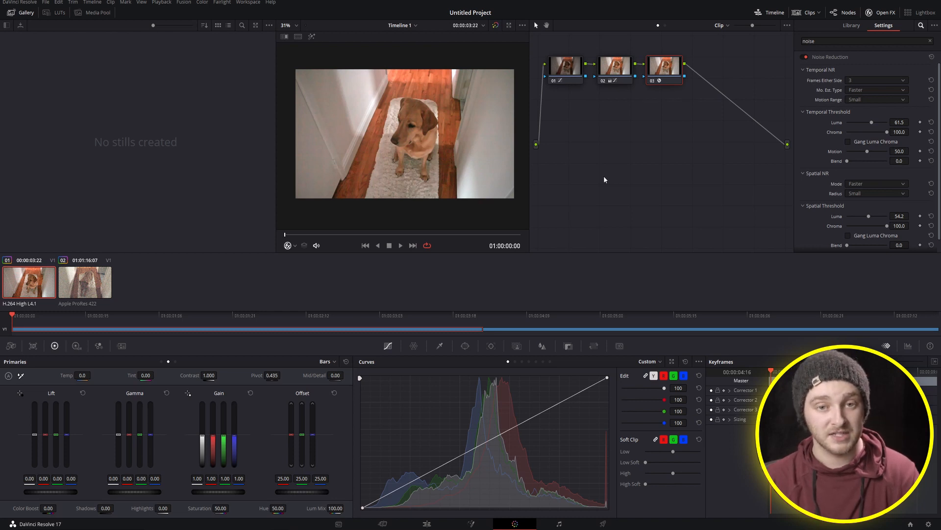
{"action": "mouse_move", "coordinate": [253, 334]}
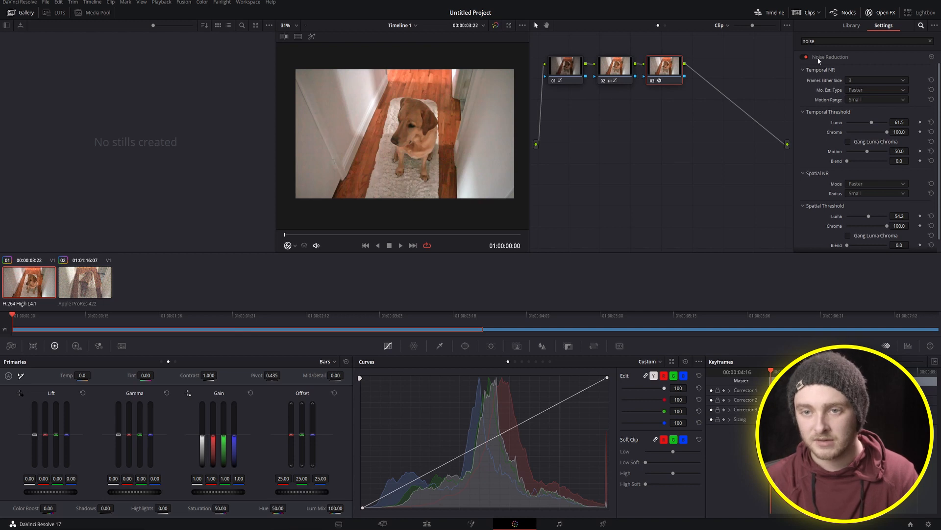
Step: Bypass the Noise Reduction effect on the third node to view the clip without denoising
{"action": "left_click", "coordinate": [806, 57]}
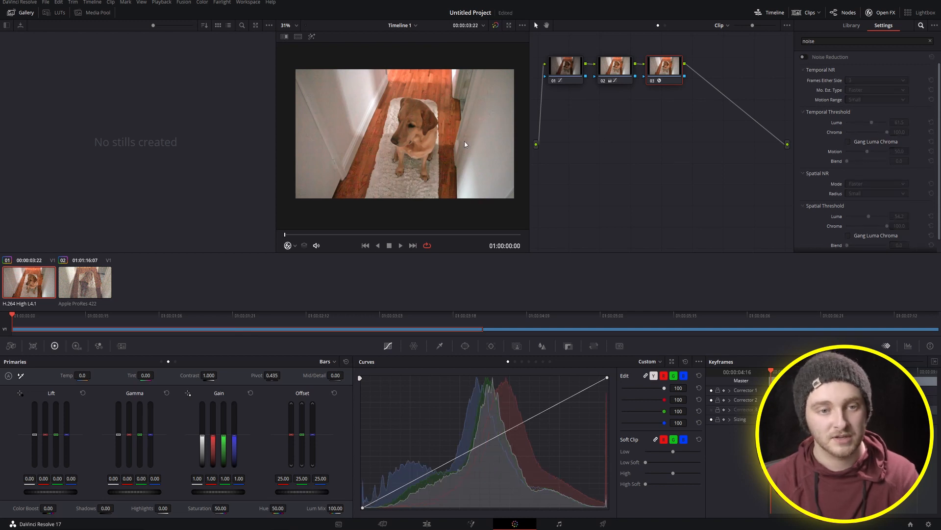